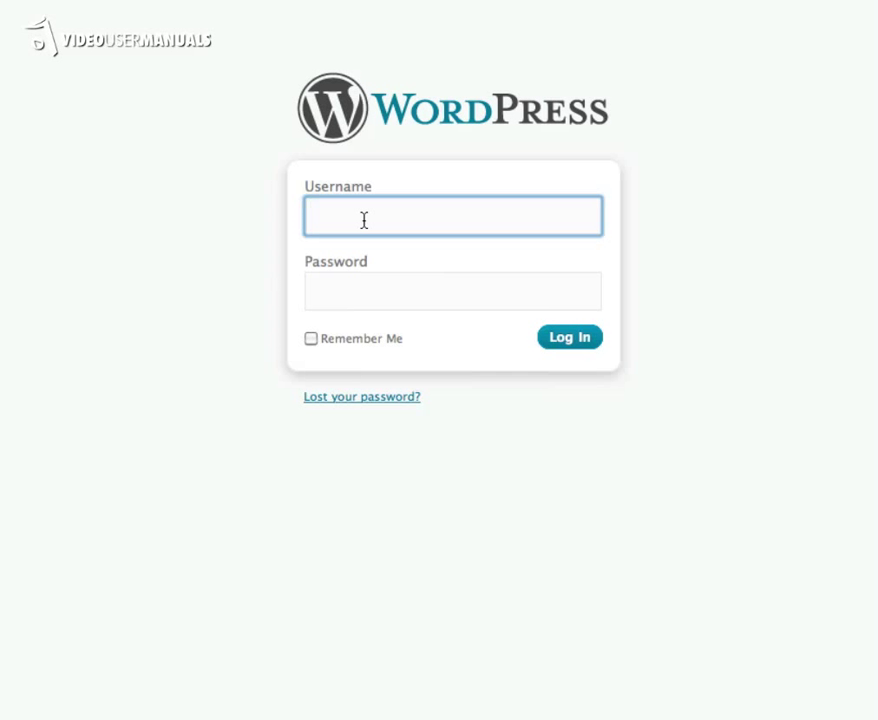
- Enter the username 'editor' on the login form and continue signing in
{"action": "type", "text": "editor"}
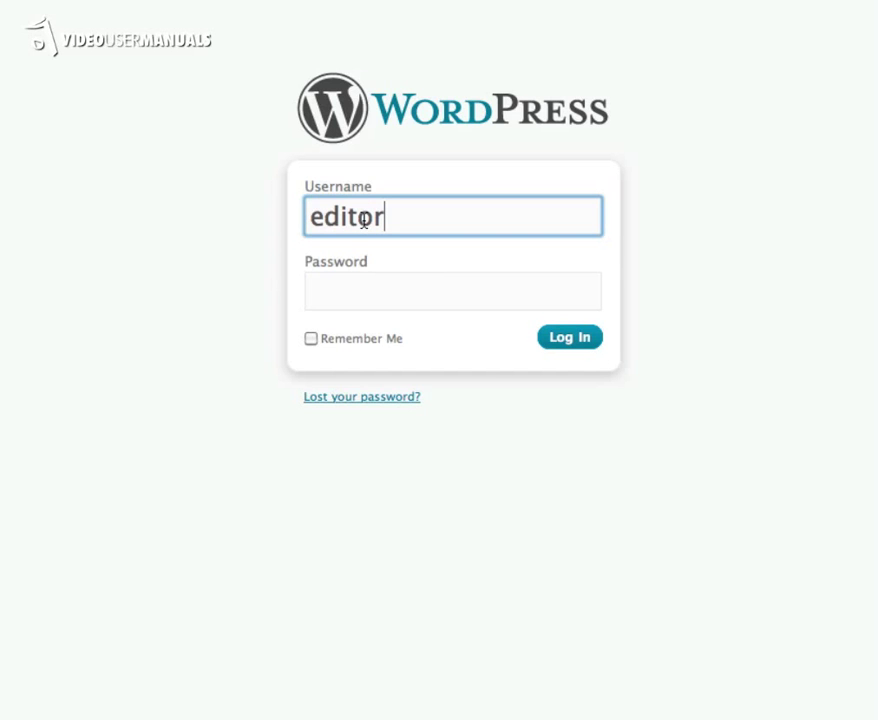
{"action": "left_click", "coordinate": [569, 337]}
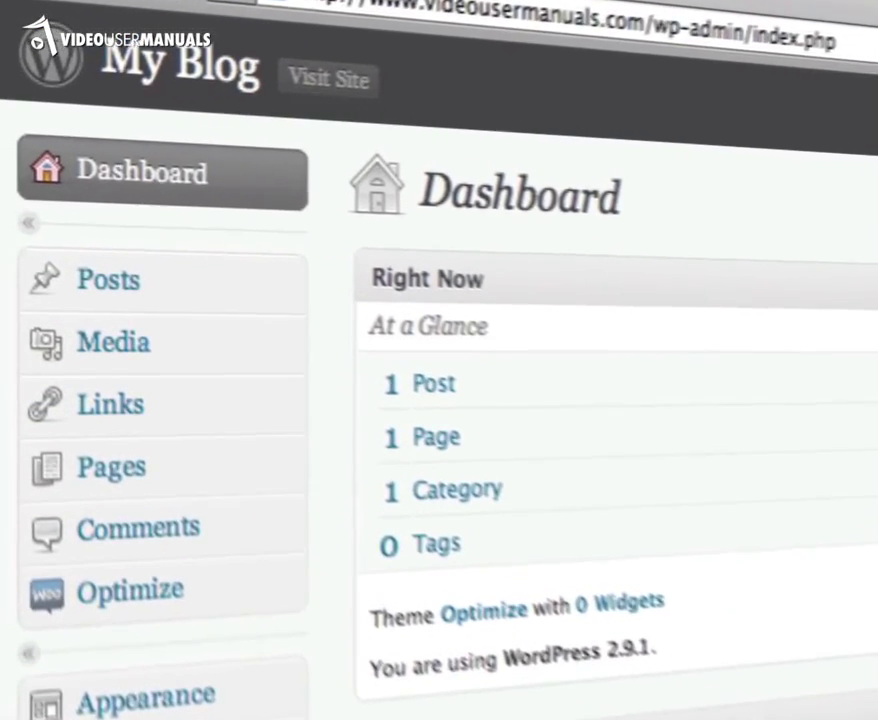
- Expand the Manual menu, open Videos, and scroll through the WordPress Video Tutorials
{"action": "scroll", "scroll_direction": "down", "scroll_amount": 3}
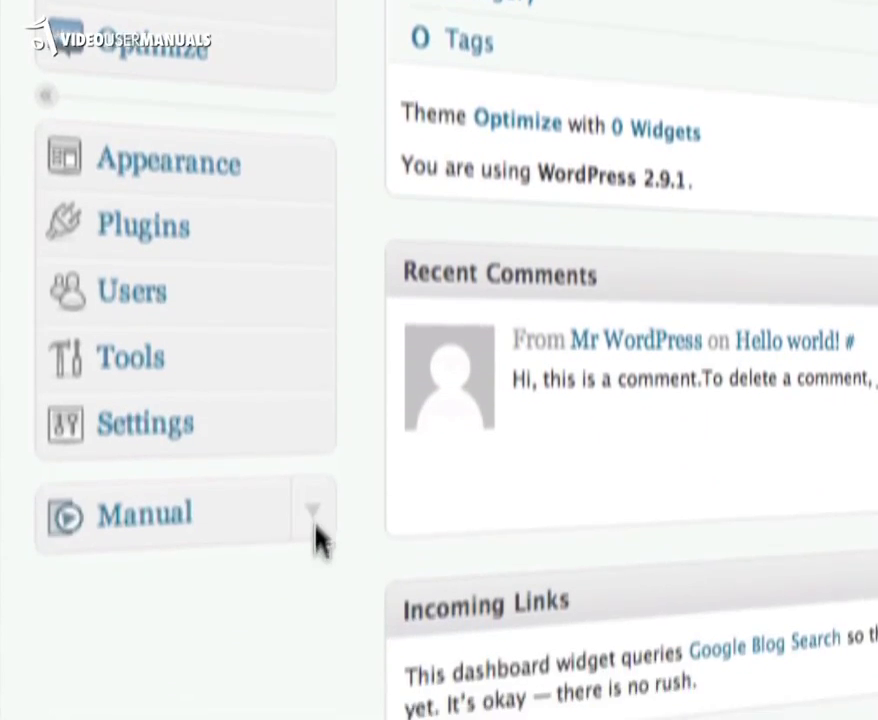
{"action": "left_click", "coordinate": [314, 516]}
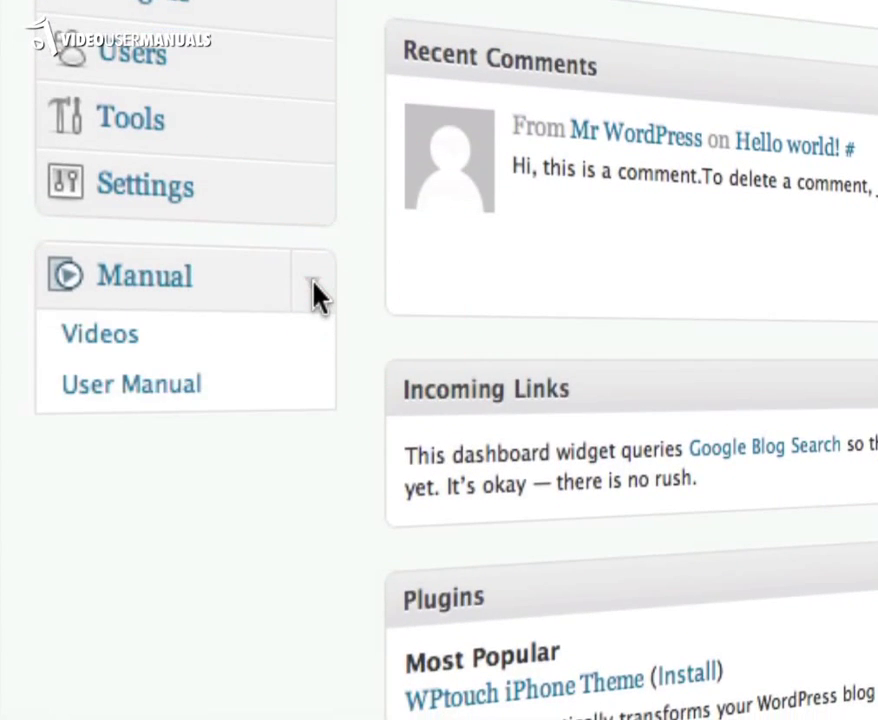
{"action": "left_click", "coordinate": [99, 333]}
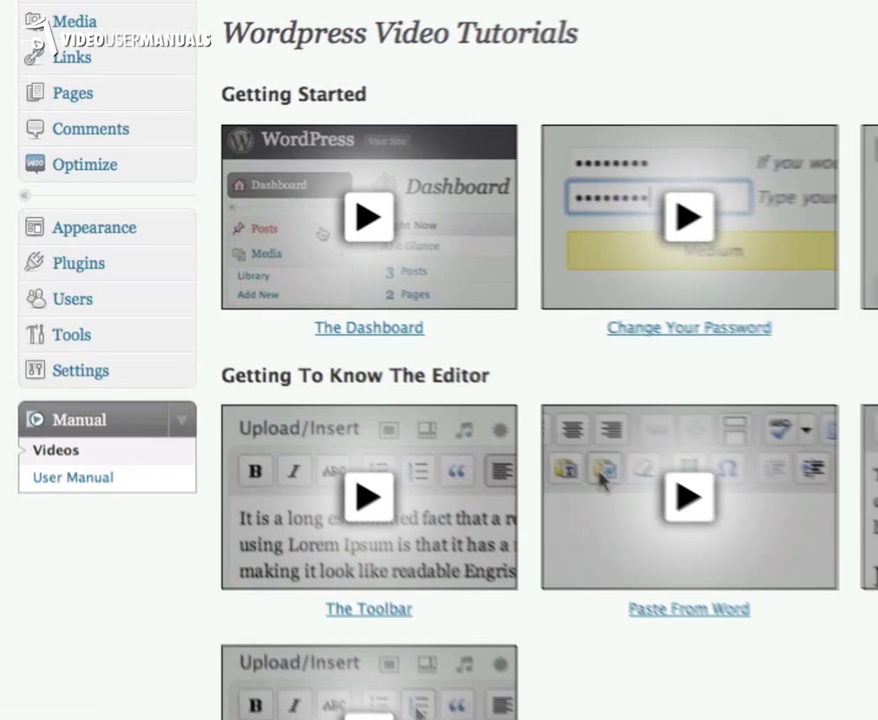
{"action": "scroll", "scroll_direction": "down", "scroll_amount": 3}
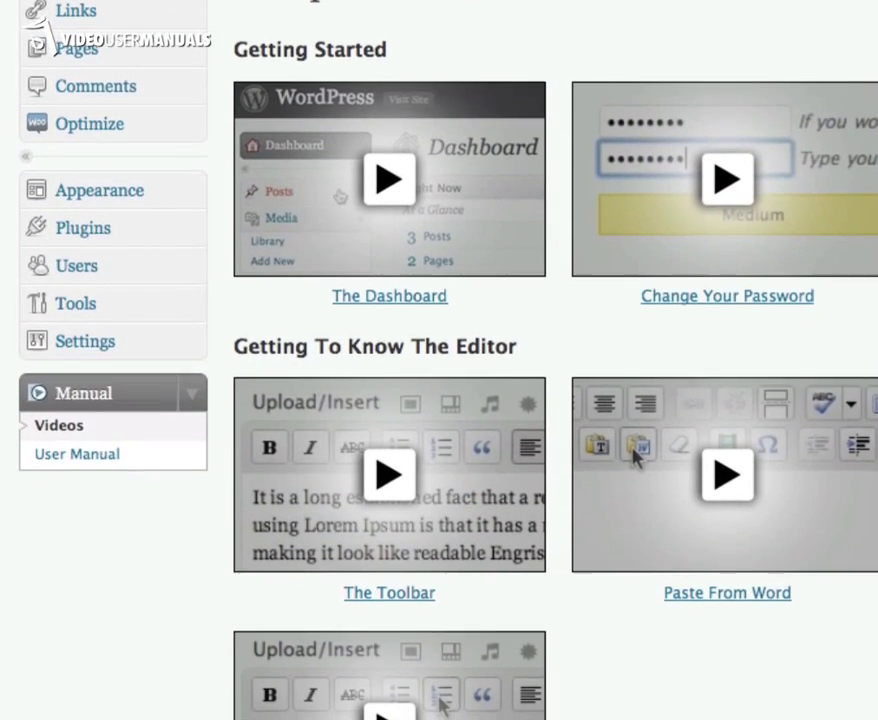
{"action": "scroll", "scroll_direction": "down", "scroll_amount": 3}
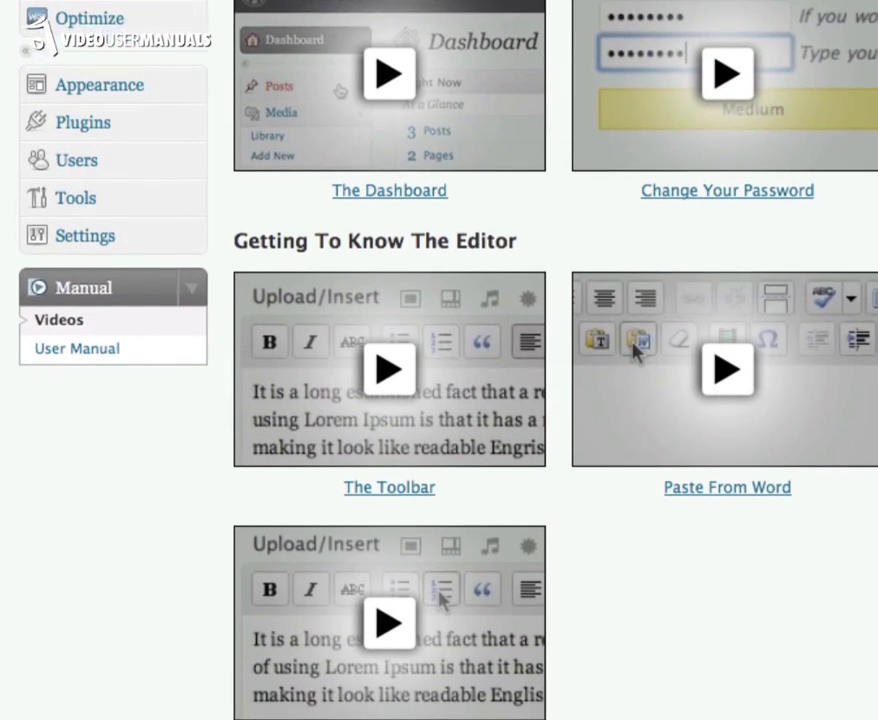
{"action": "scroll", "scroll_direction": "down", "scroll_amount": 3}
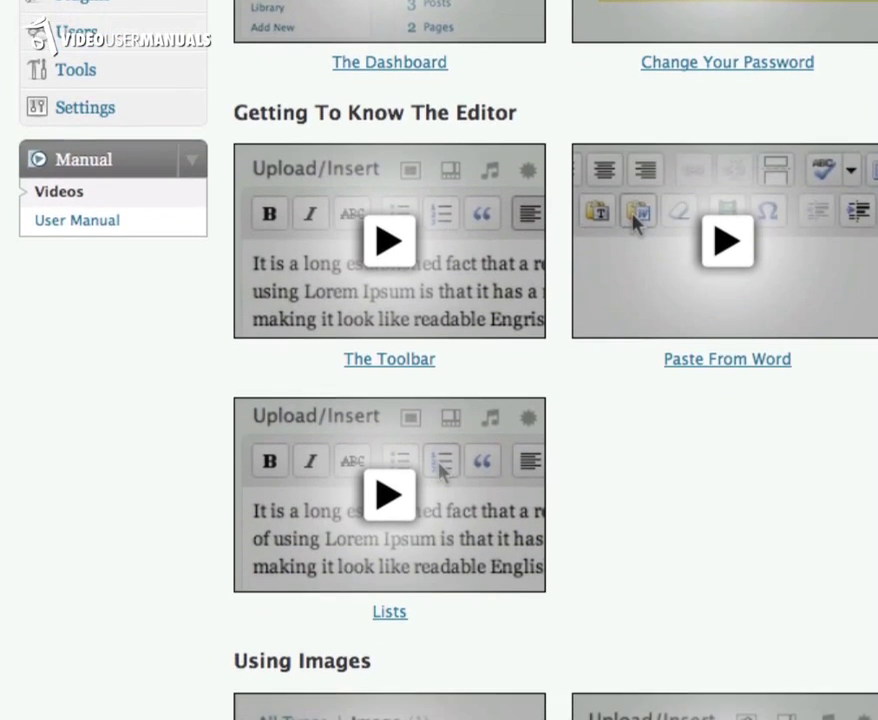
{"action": "scroll", "scroll_direction": "down", "scroll_amount": 3}
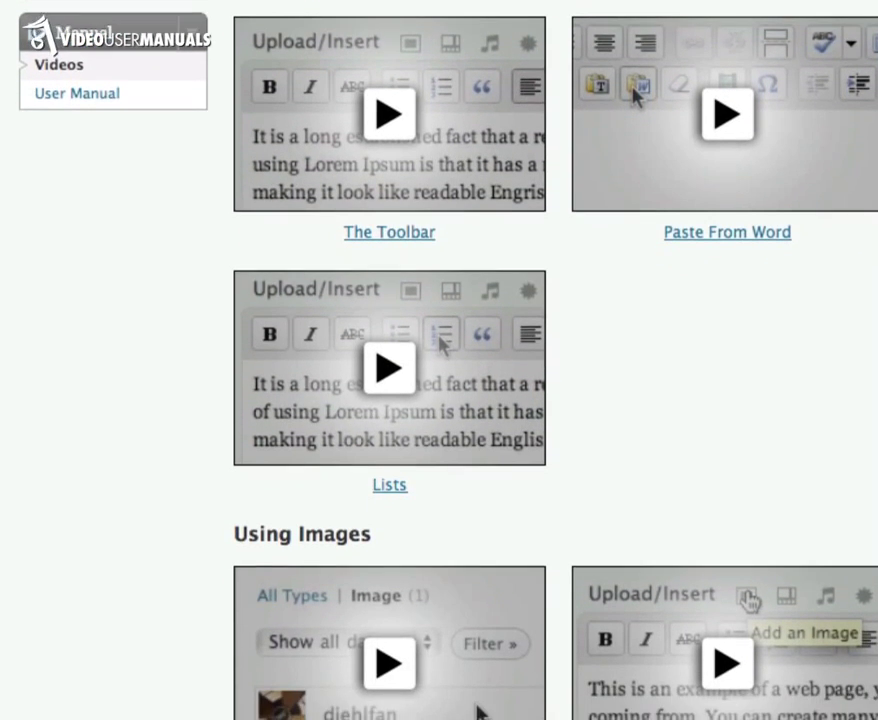
{"action": "scroll", "scroll_direction": "down", "scroll_amount": 3}
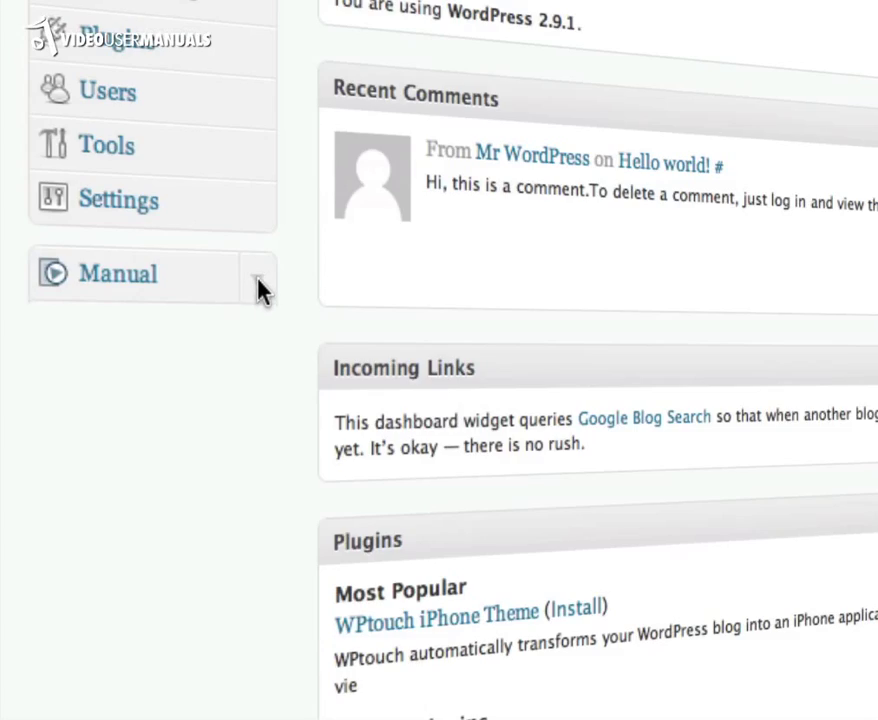
- Paste text from Word into the post and tick the General News category
{"action": "left_click", "coordinate": [258, 275]}
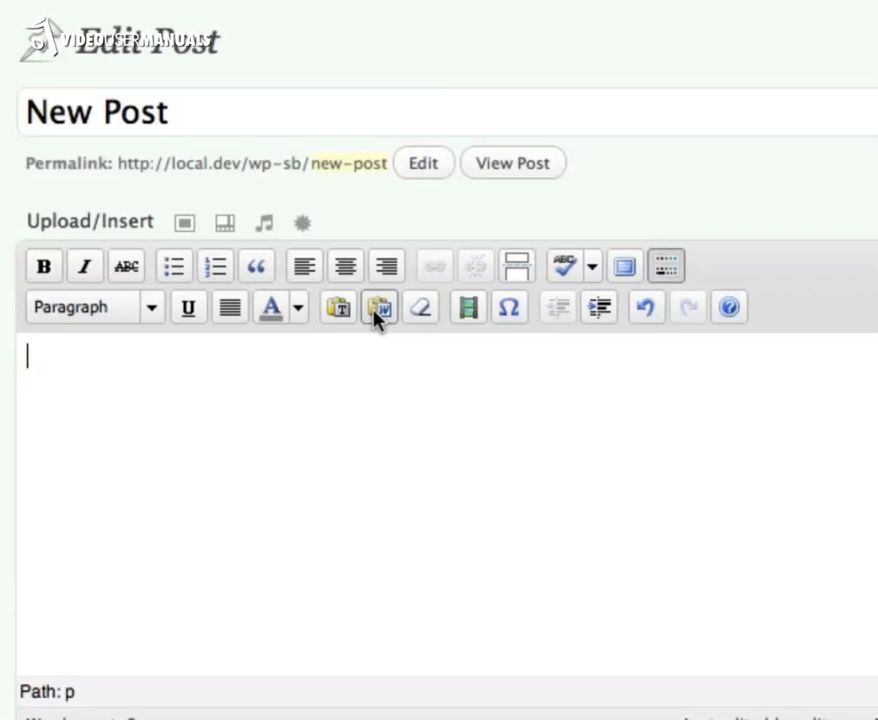
{"action": "left_click", "coordinate": [378, 307]}
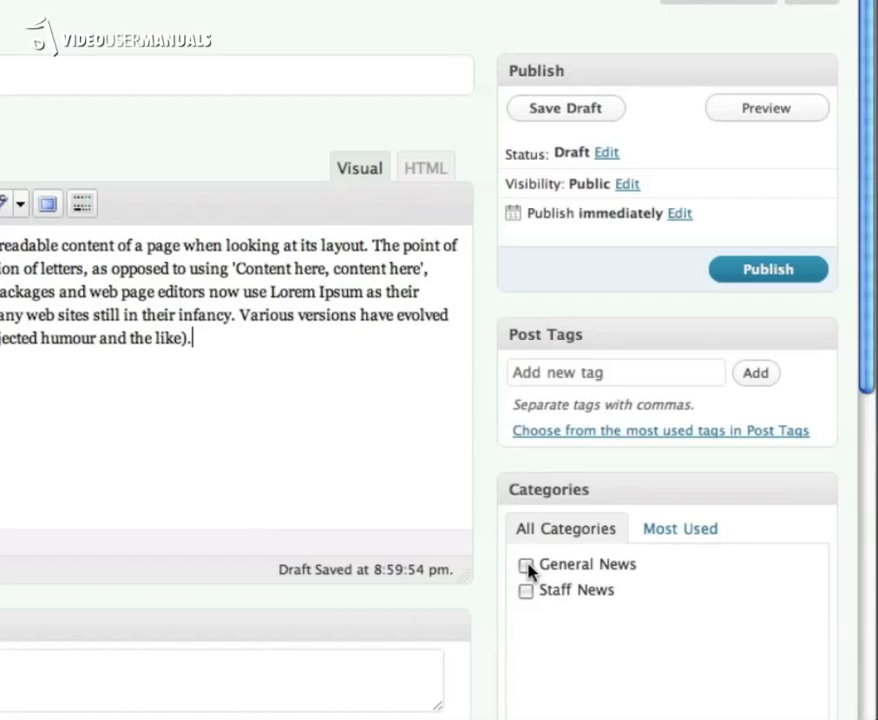
{"action": "left_click", "coordinate": [526, 564]}
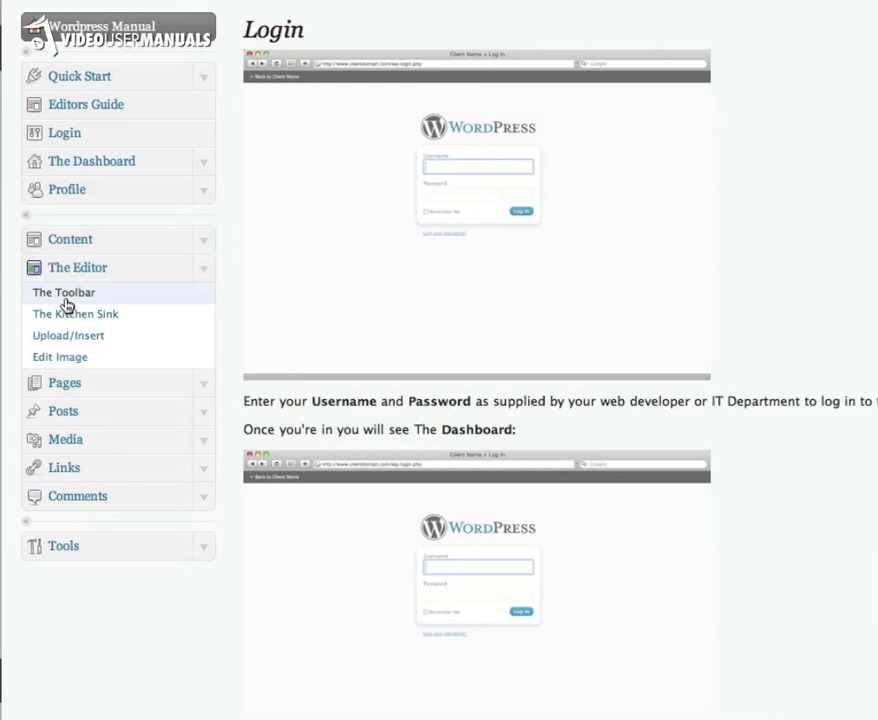
- Open The Toolbar page under The Editor in the Wordpress Manual
{"action": "left_click", "coordinate": [63, 292]}
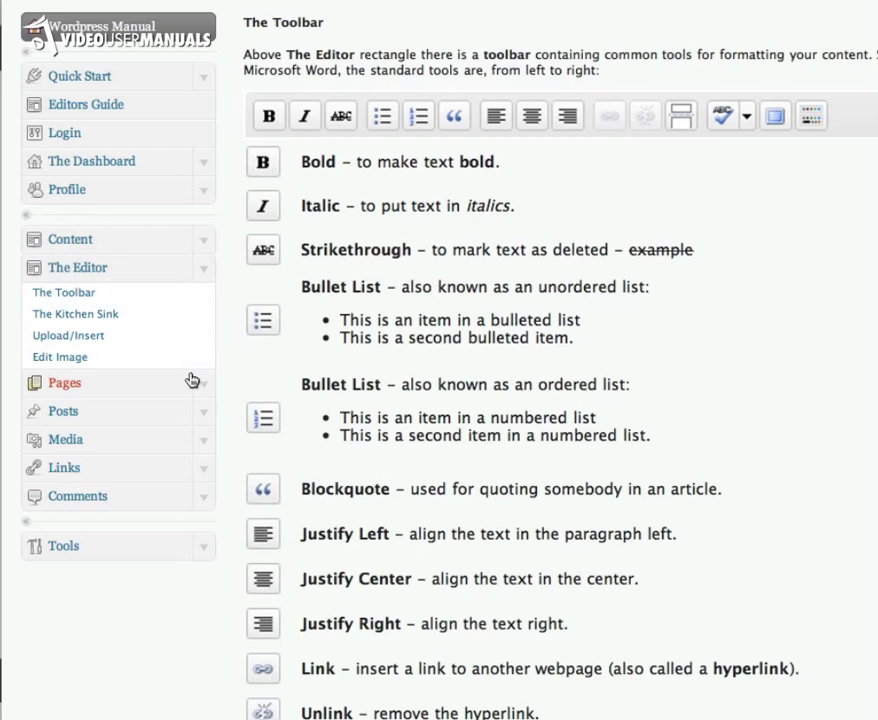
{"action": "left_click", "coordinate": [64, 382]}
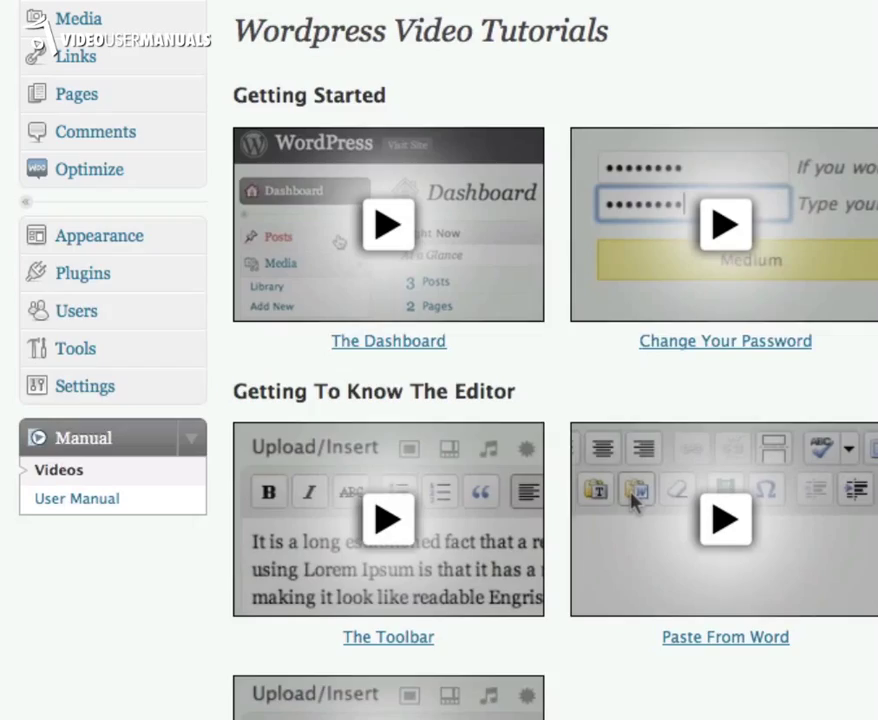
{"action": "scroll", "scroll_direction": "down", "scroll_amount": 3}
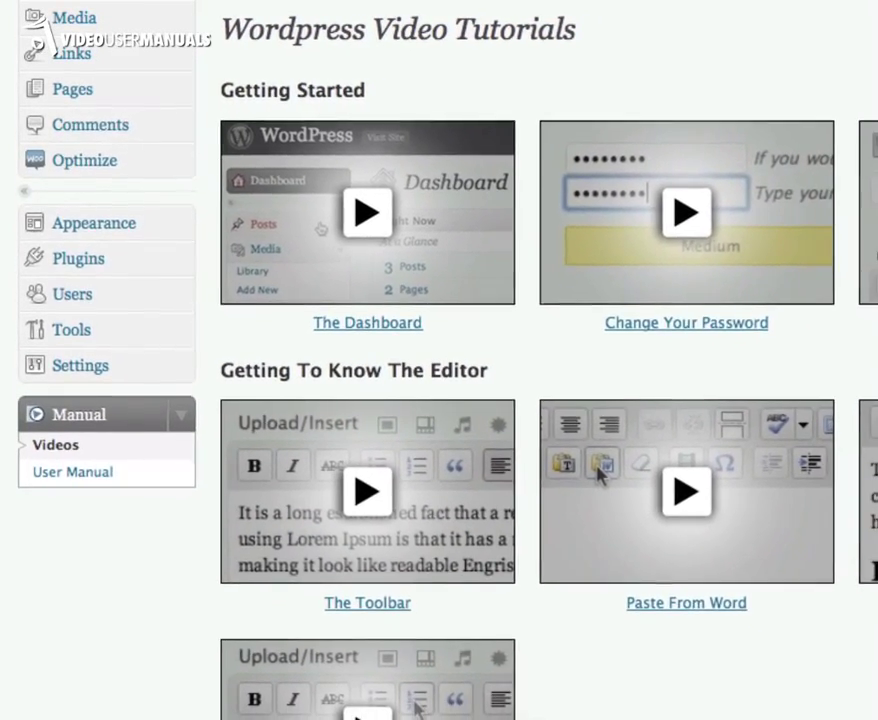
{"action": "scroll", "scroll_direction": "down", "scroll_amount": 3}
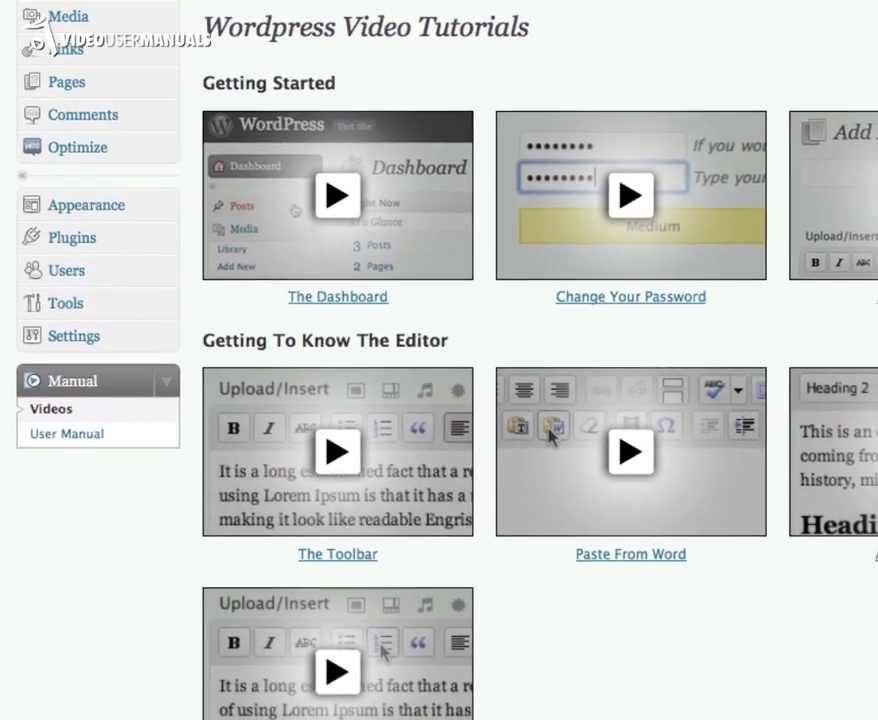
{"action": "scroll", "scroll_direction": "down", "scroll_amount": 3}
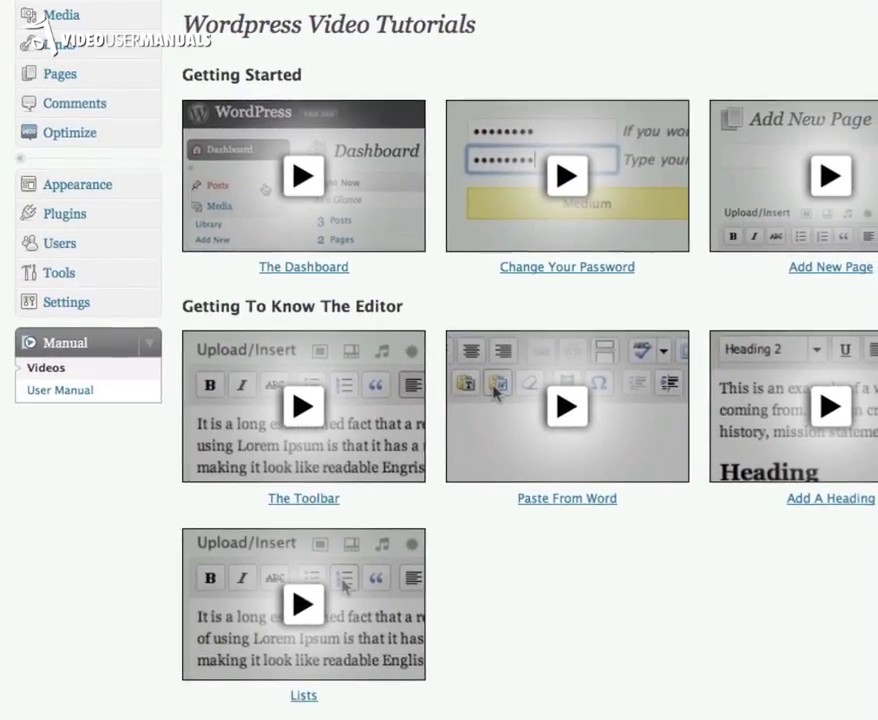
{"action": "scroll", "scroll_direction": "down", "scroll_amount": 3}
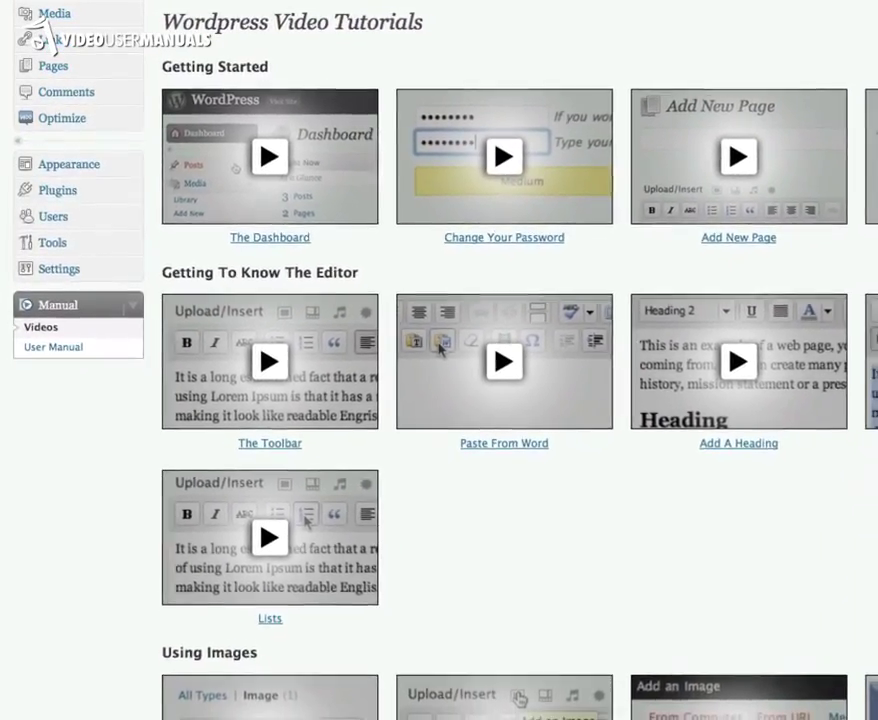
{"action": "scroll", "scroll_direction": "down", "scroll_amount": 3}
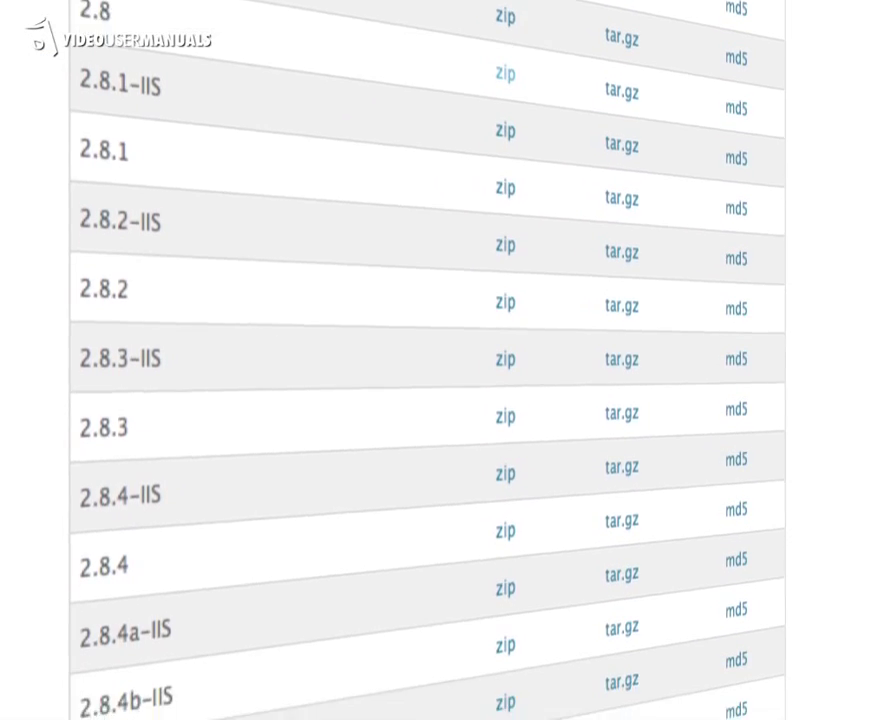
- Scroll the Dashboard to the Right Now box showing WordPress Default theme and 2.9
{"action": "scroll", "scroll_direction": "down", "scroll_amount": 3}
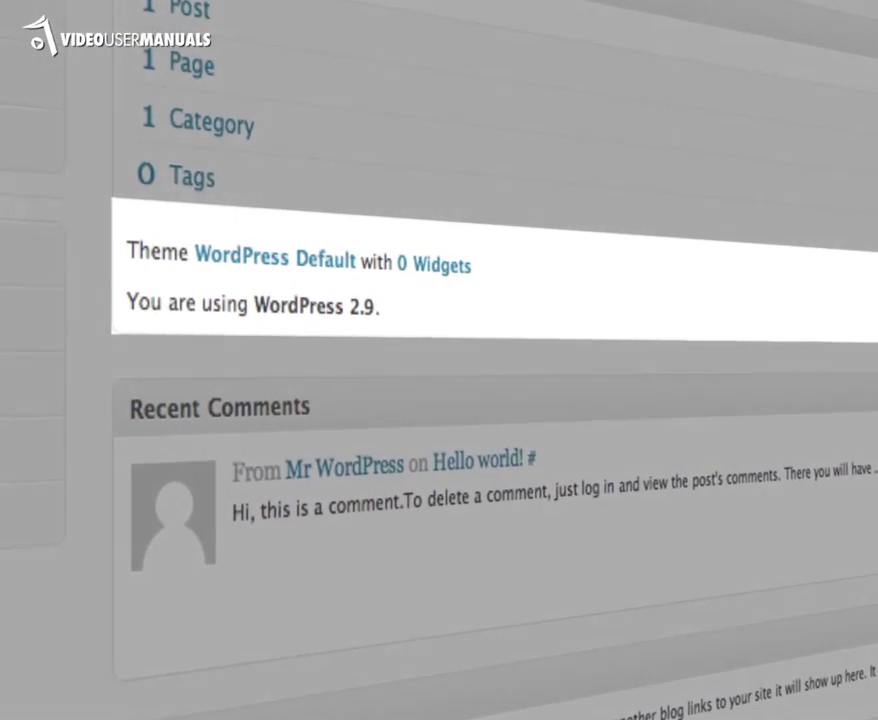
{"action": "scroll", "scroll_direction": "down", "scroll_amount": 3}
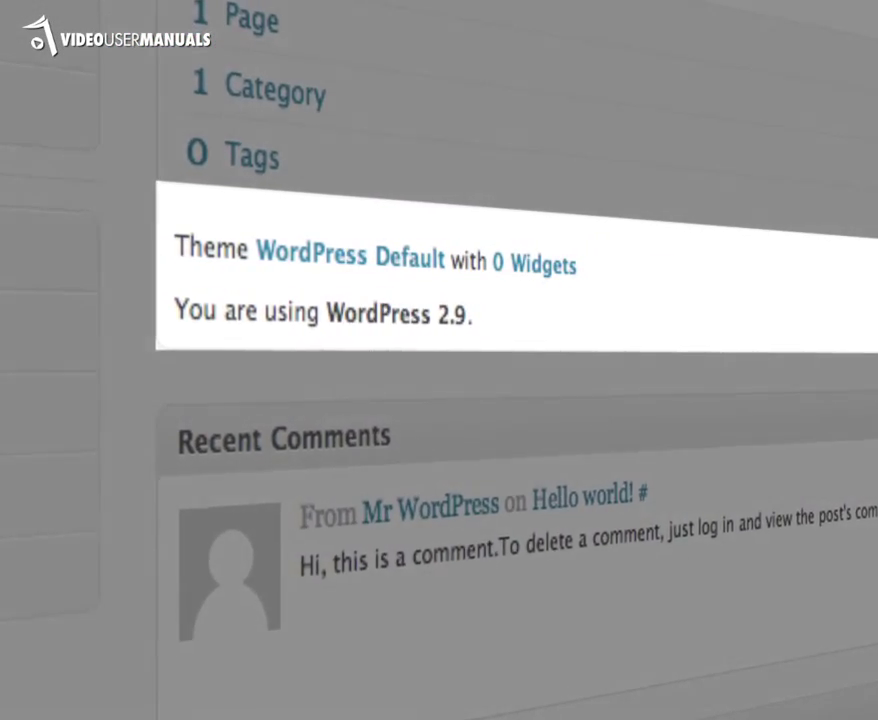